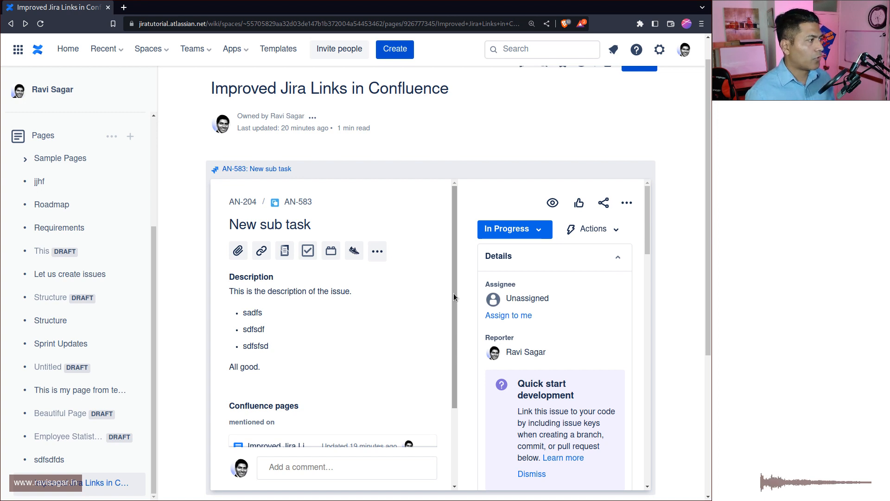
mouse_move(400, 248)
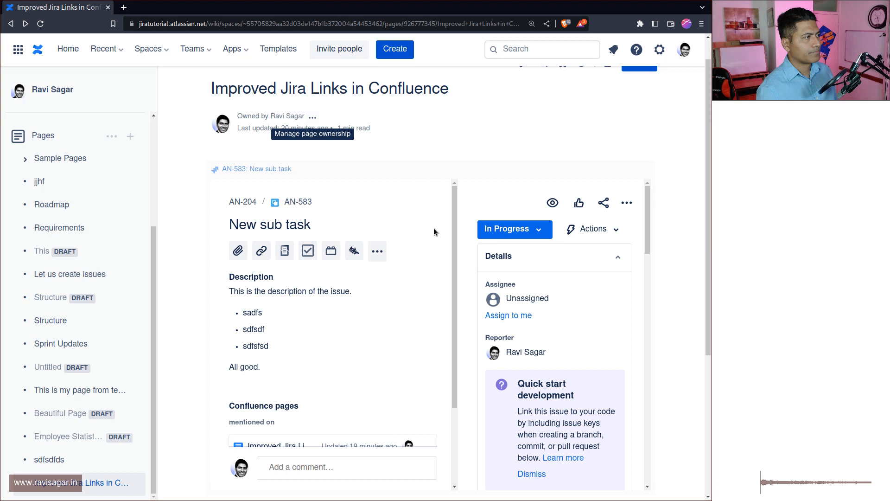
Scroll to the top and open the 'Owned by' ownership popover for the page
scroll("up", 3)
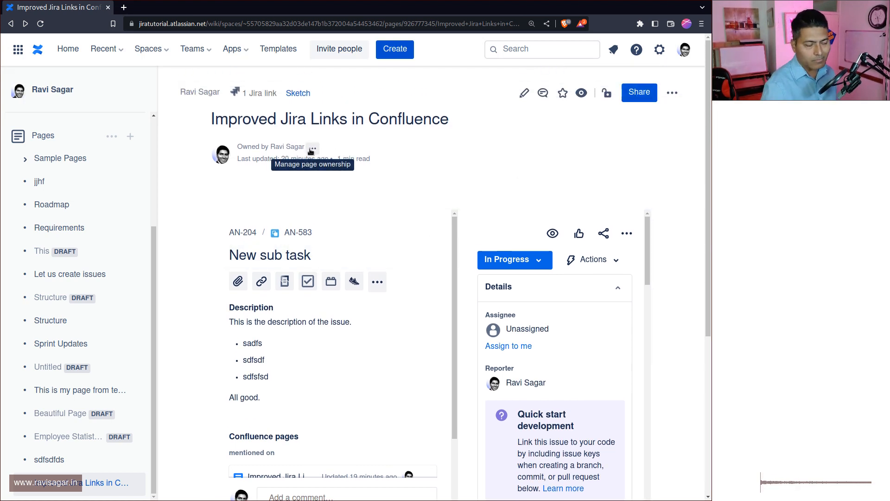
left_click(311, 149)
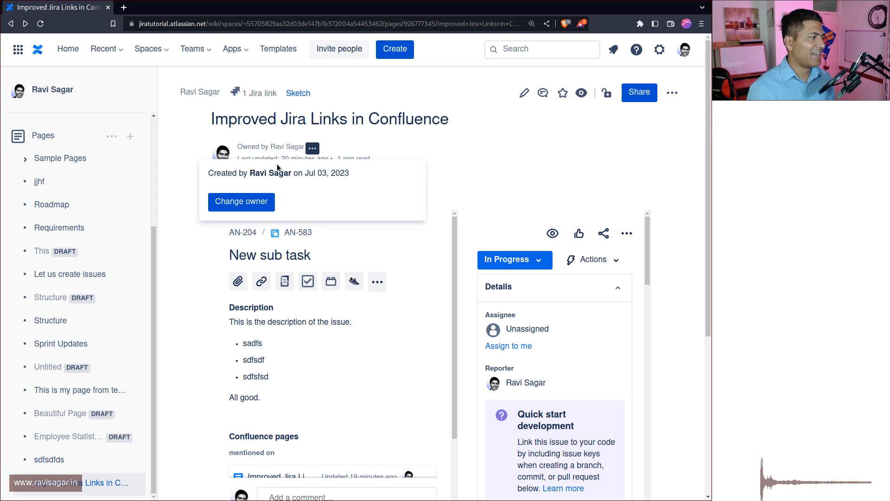
mouse_move(541, 147)
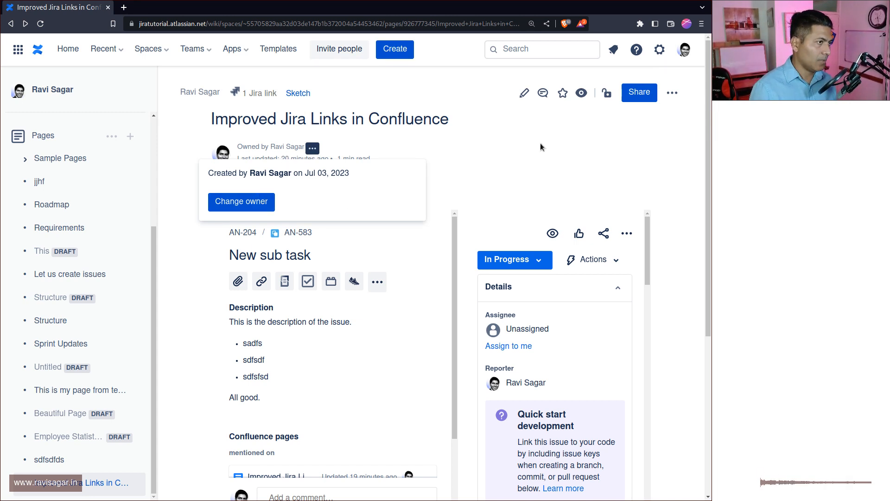
Open the page's More actions (•••) menu at the top right
left_click(672, 93)
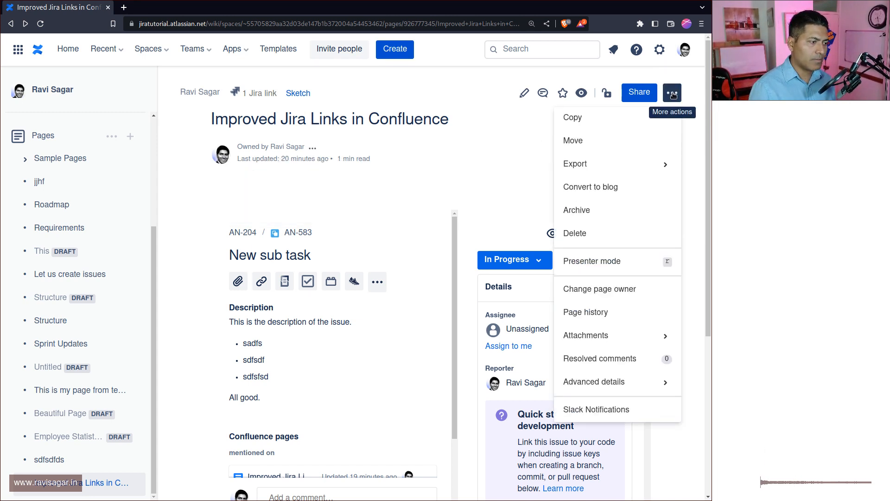
mouse_move(676, 96)
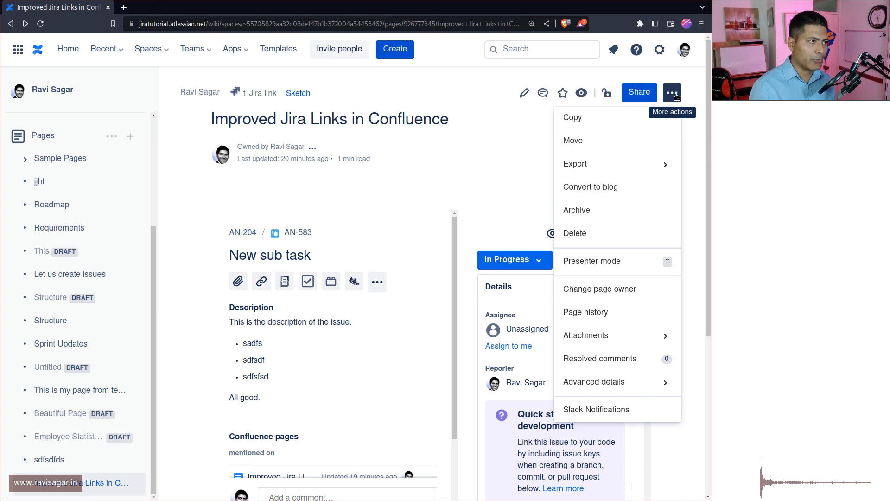
mouse_move(599, 289)
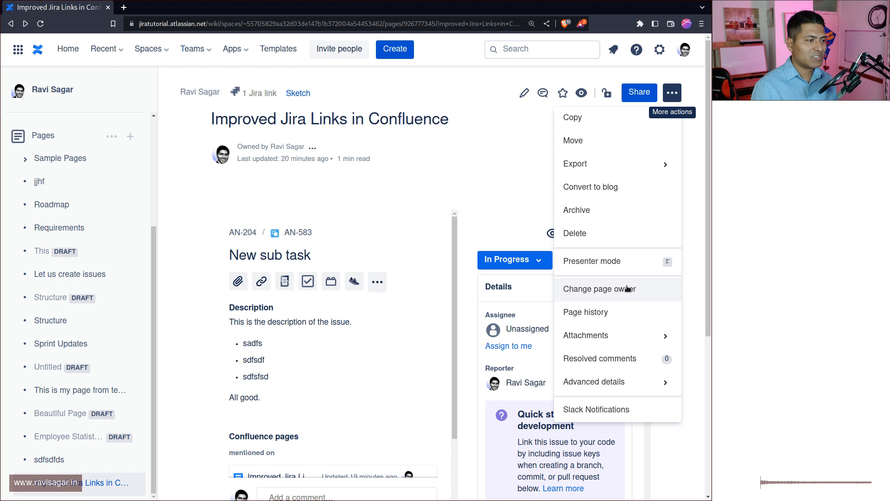
Change the page owner to the account matching 'ravi' and confirm
left_click(598, 289)
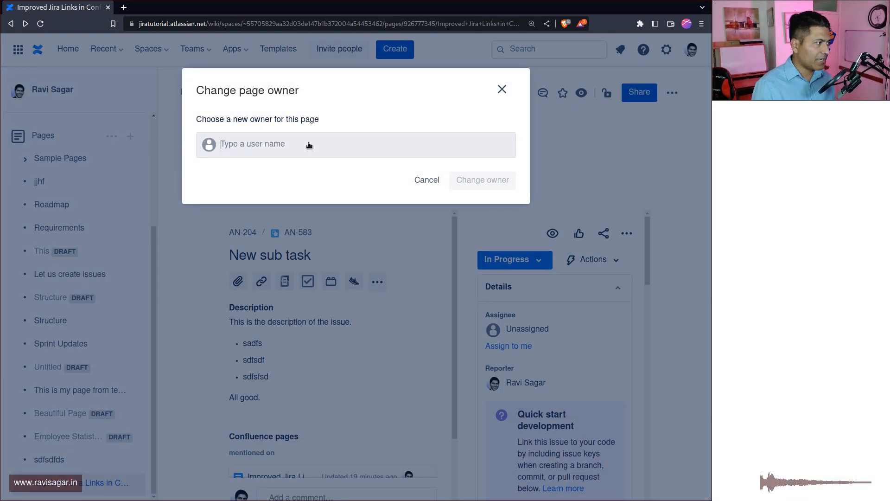
type("ravi")
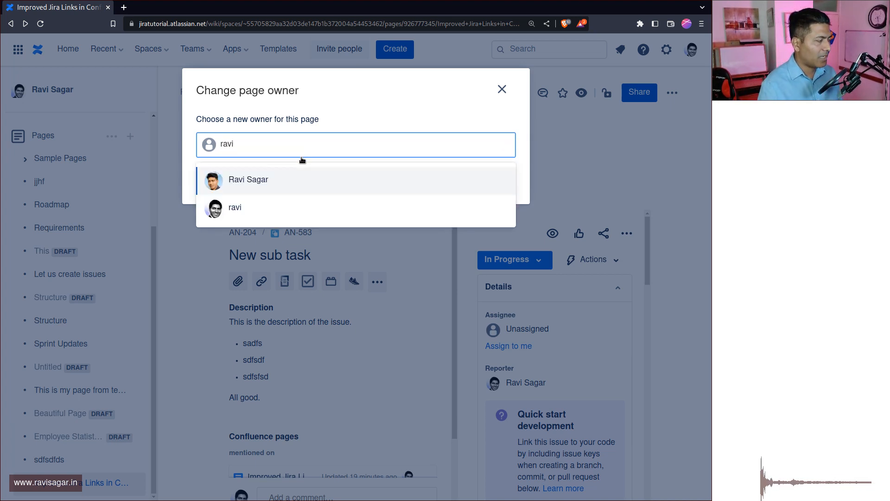
left_click(248, 180)
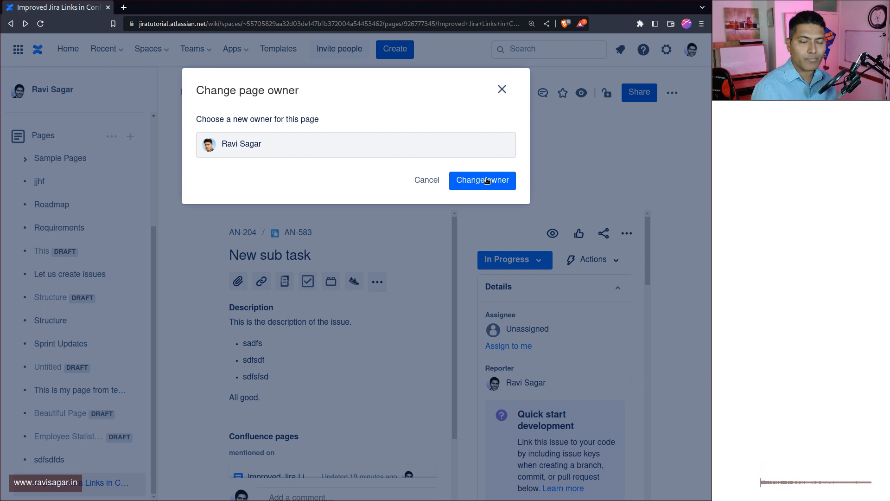
left_click(482, 180)
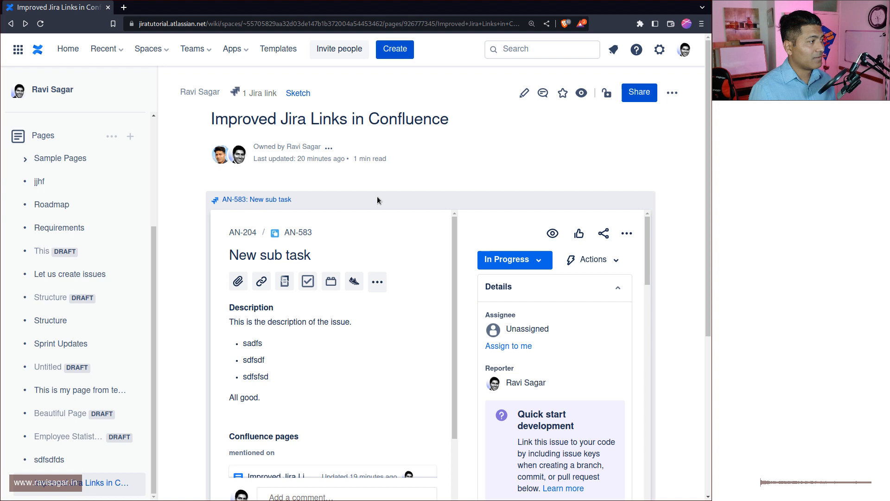
mouse_move(239, 153)
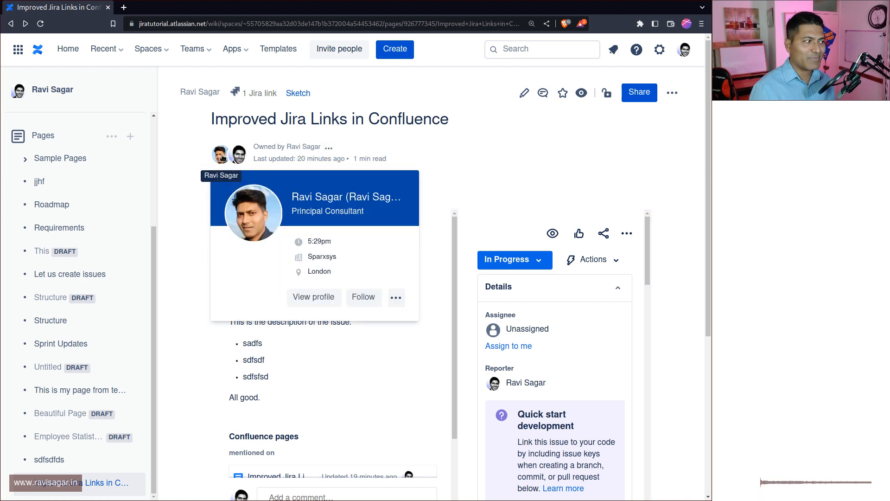
mouse_move(481, 184)
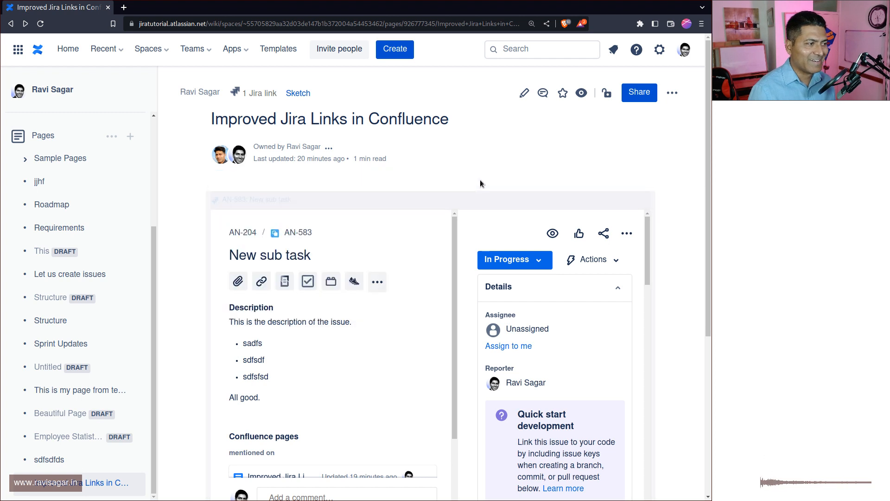
mouse_move(291, 130)
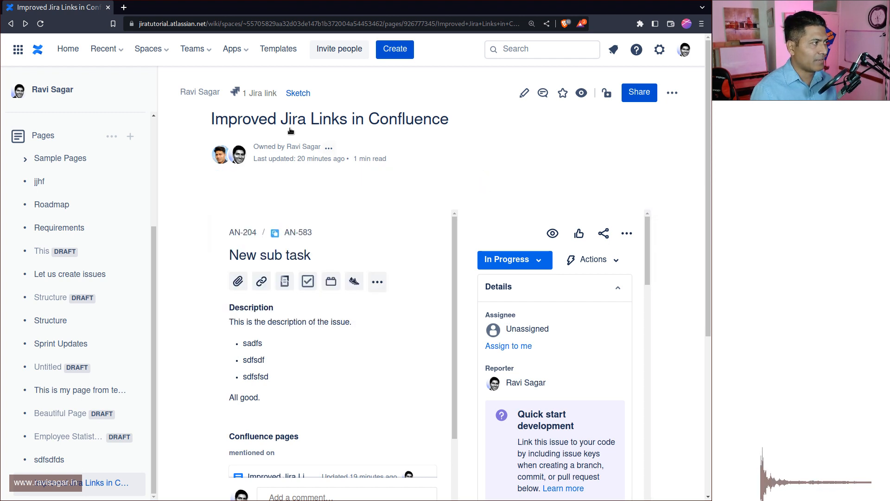
Open the ownership popover beside 'Owned by' under the page title
left_click(328, 147)
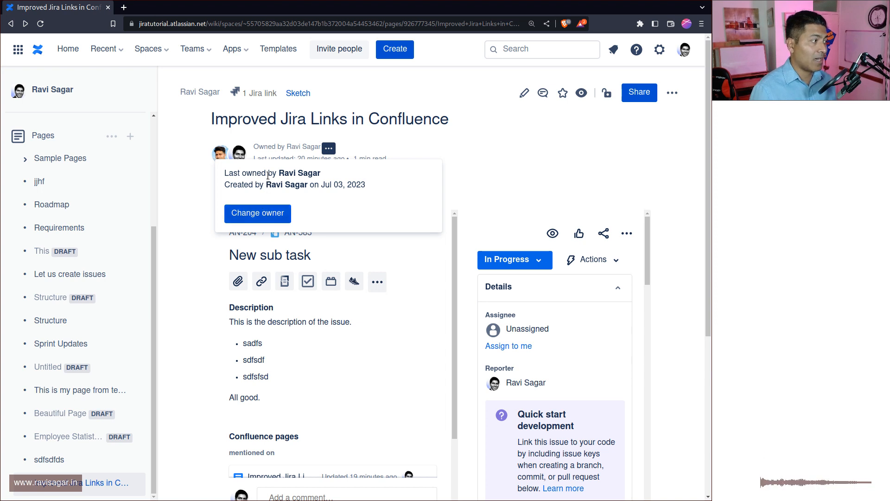
mouse_move(261, 184)
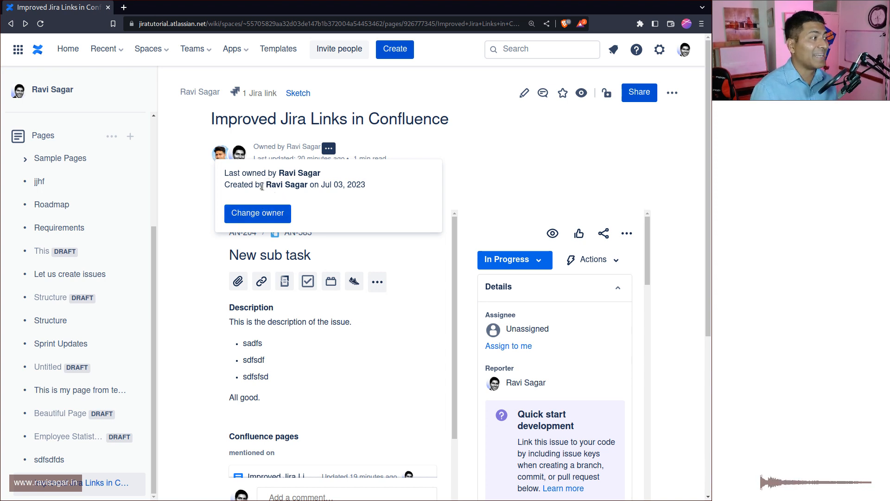
mouse_move(562, 182)
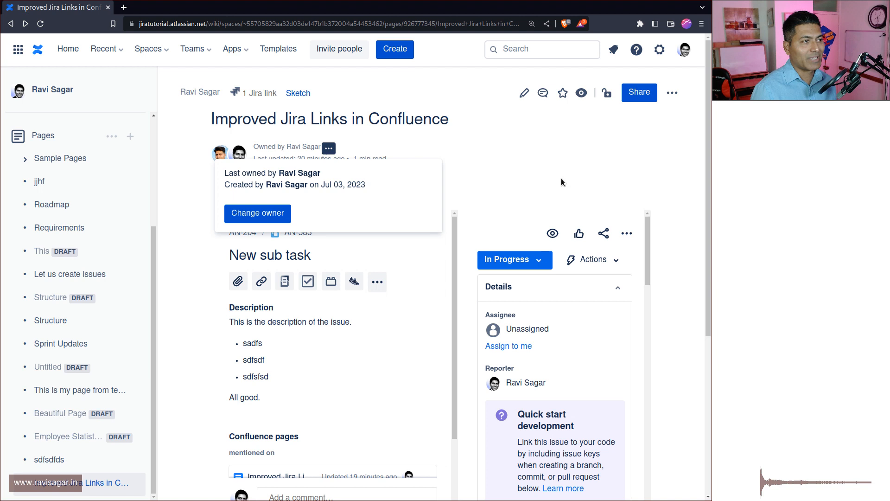
mouse_move(258, 212)
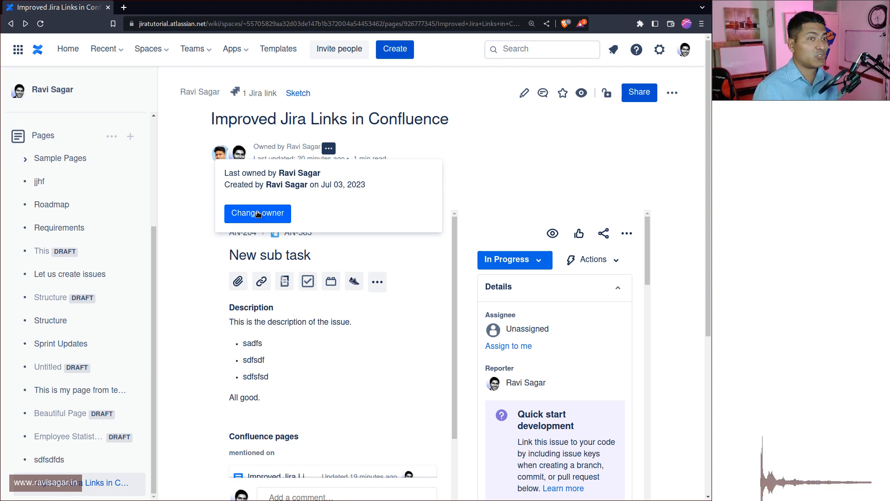
Search users in the Change owner dialog and select Jira Data Recovery
left_click(257, 213)
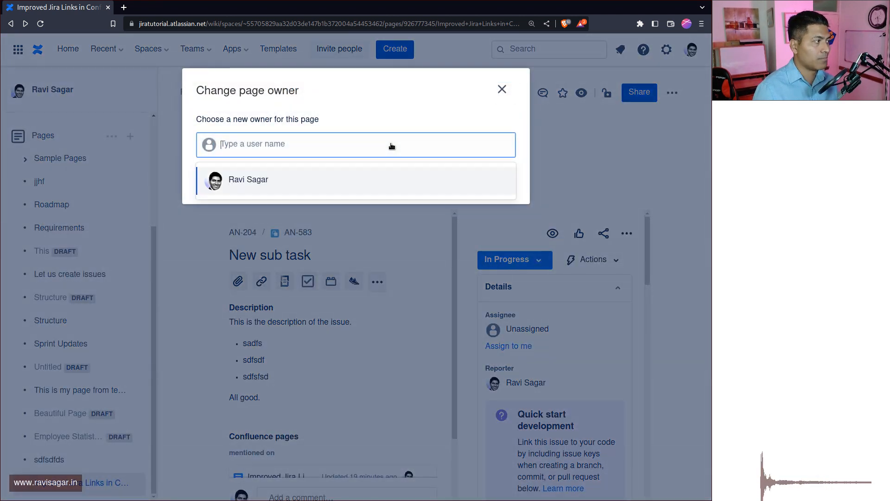
type("r")
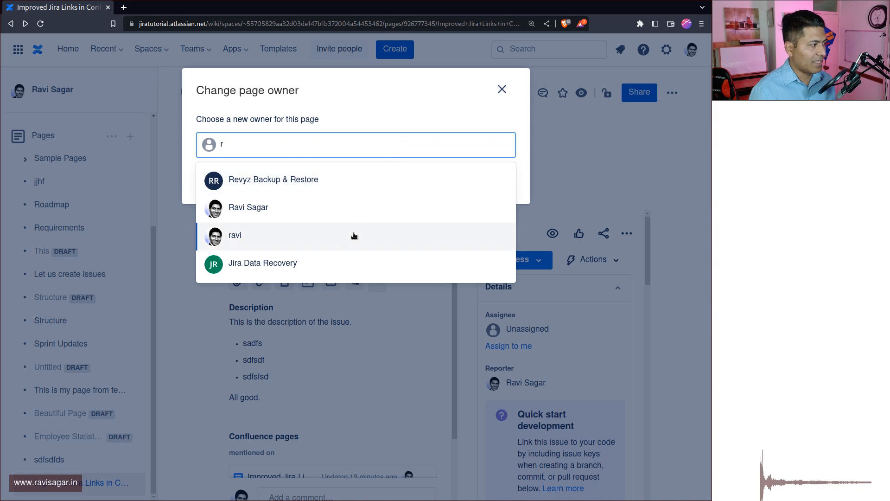
mouse_move(342, 225)
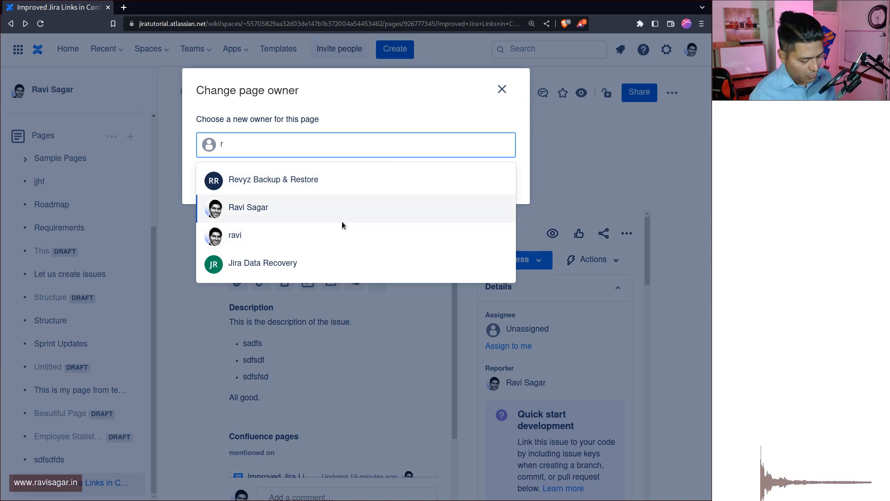
type("q")
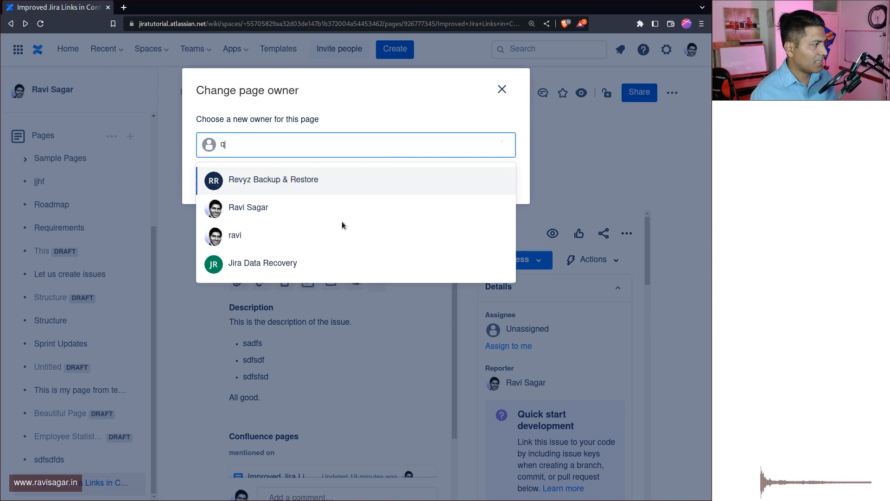
type("an")
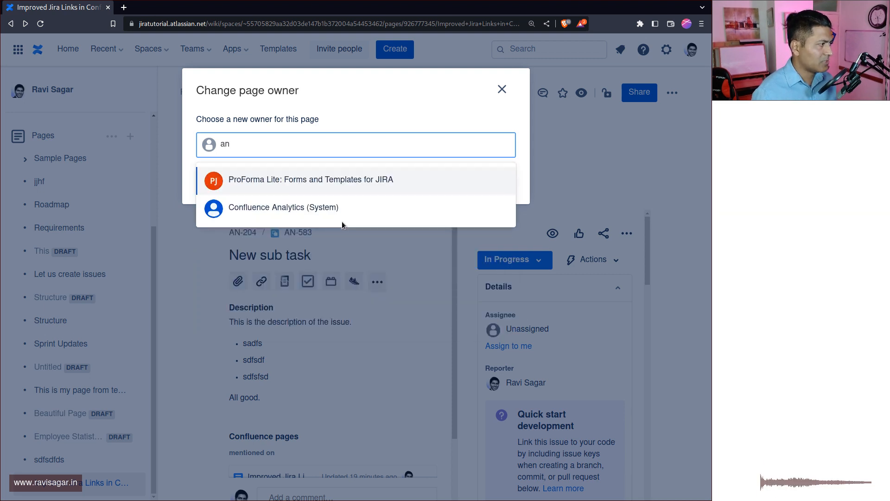
type("k")
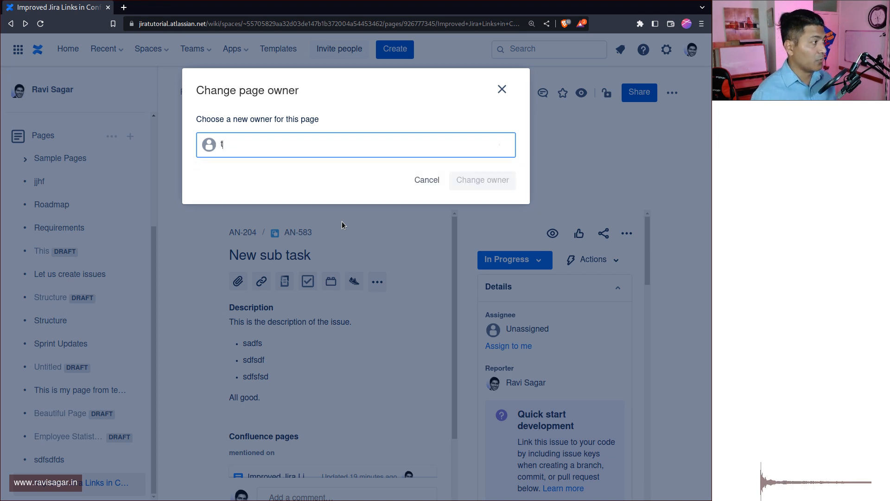
type("e")
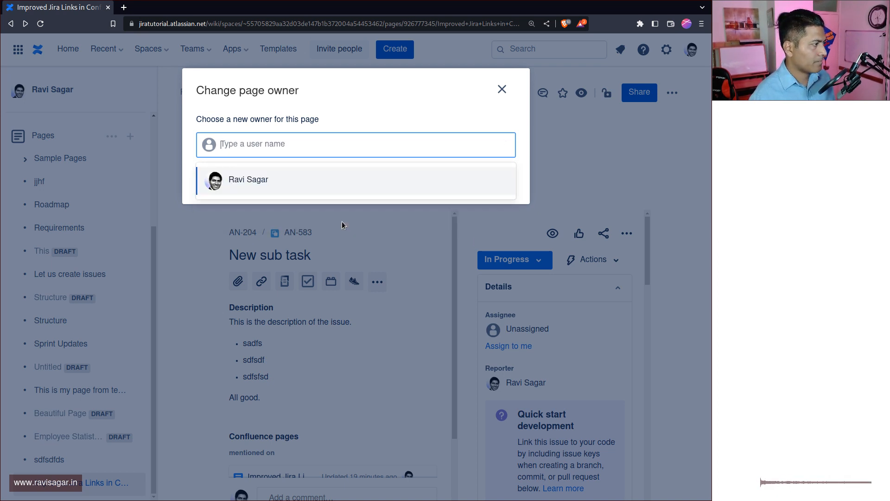
type("u")
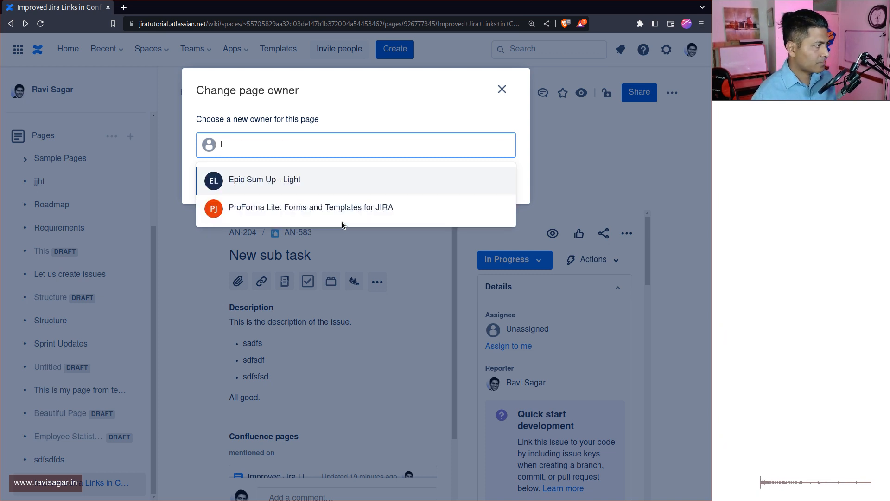
type("q")
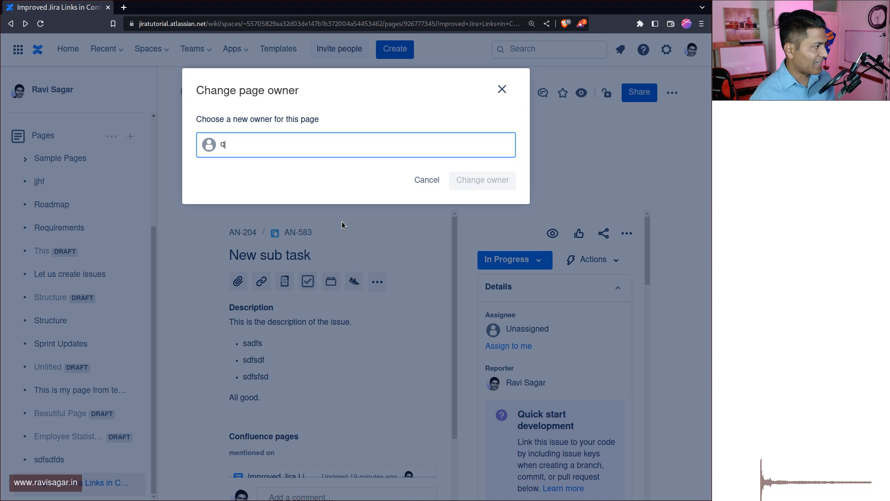
type("r")
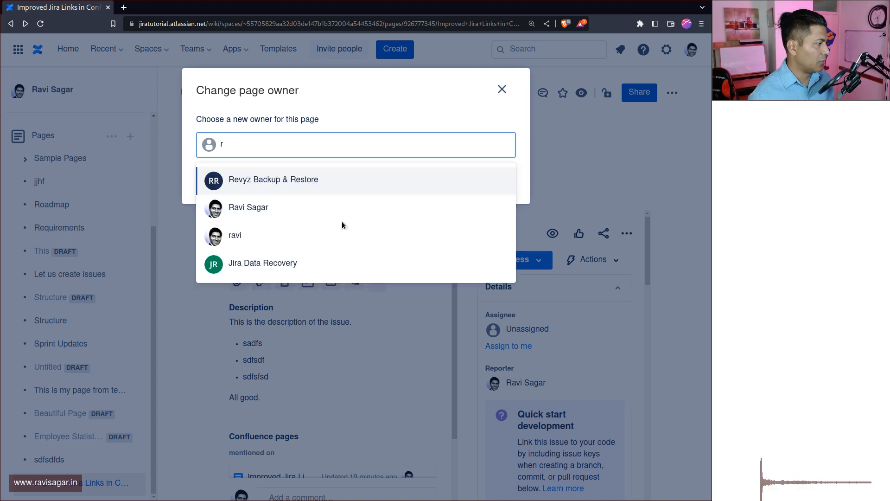
left_click(263, 263)
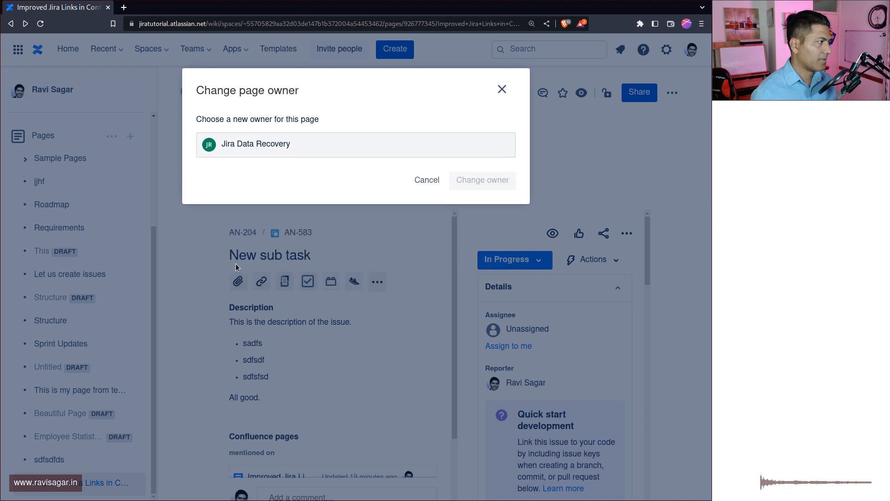
Cancel the owner change after the 'no access to this space' warning
left_click(356, 144)
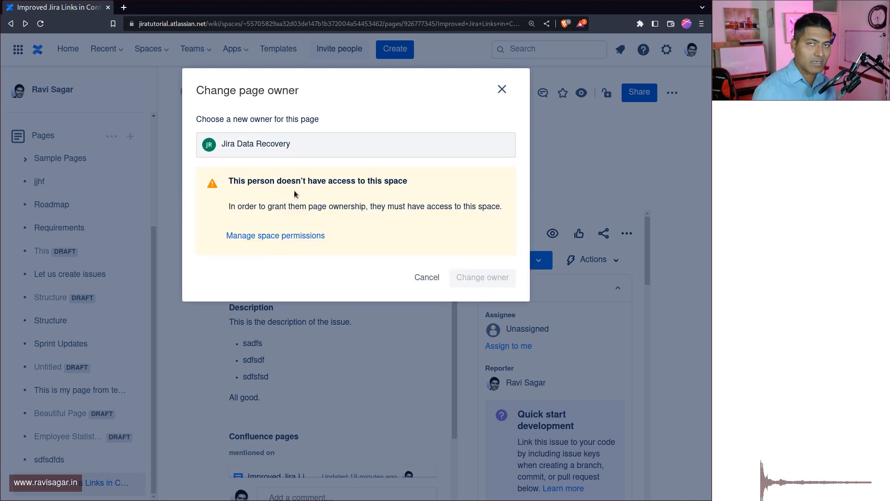
mouse_move(482, 278)
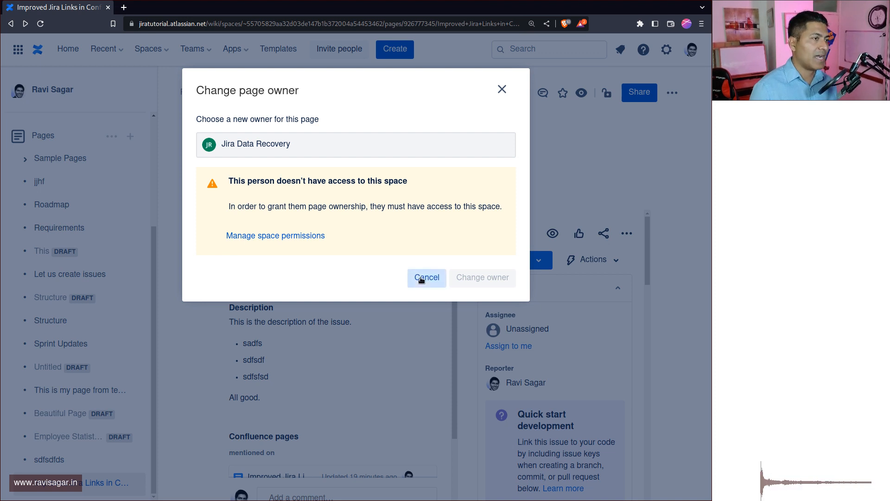
left_click(427, 278)
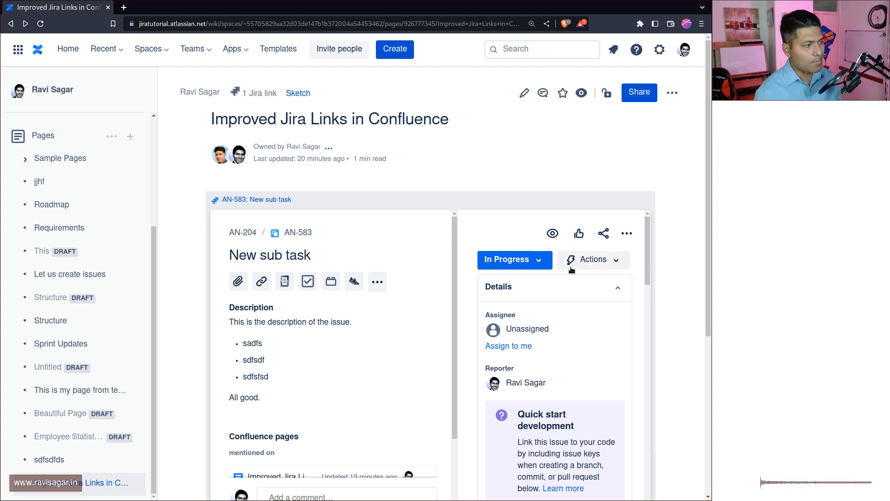
Open the In Progress status dropdown on embedded issue AN-583
left_click(513, 260)
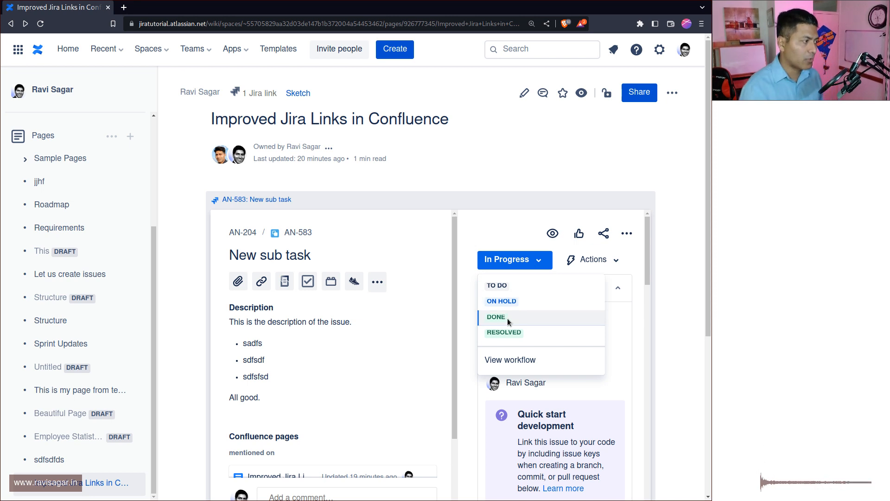
mouse_move(423, 203)
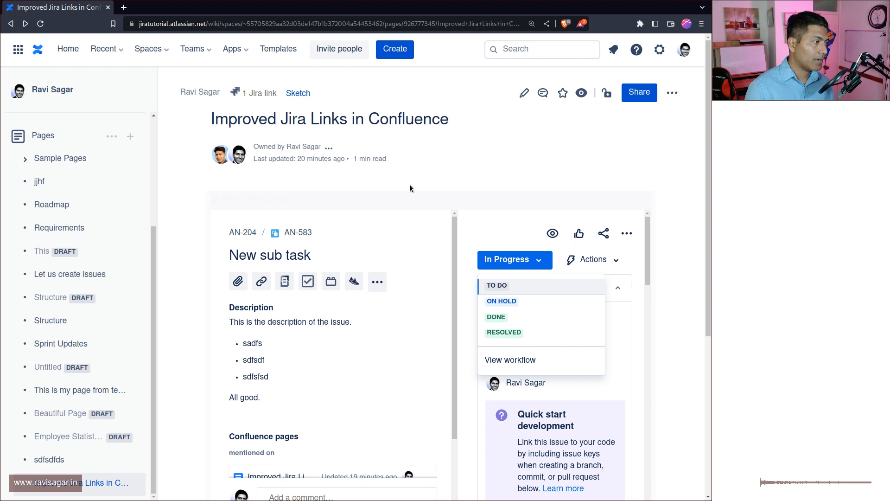
mouse_move(329, 147)
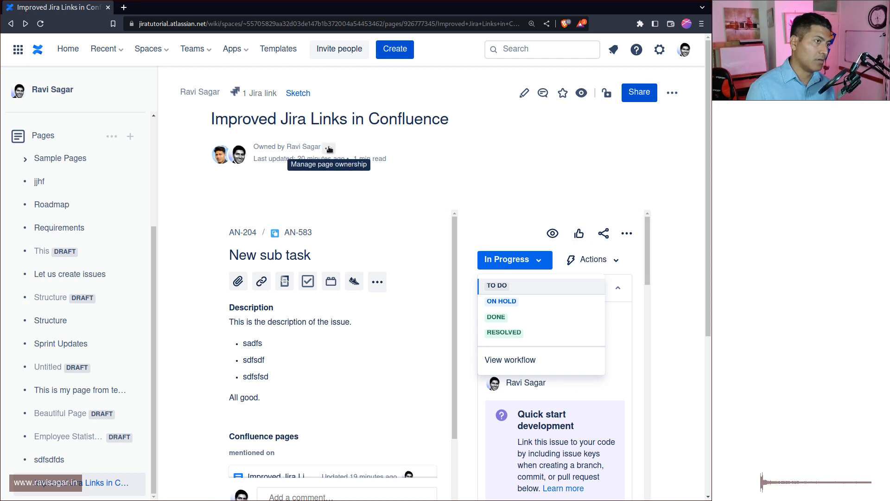